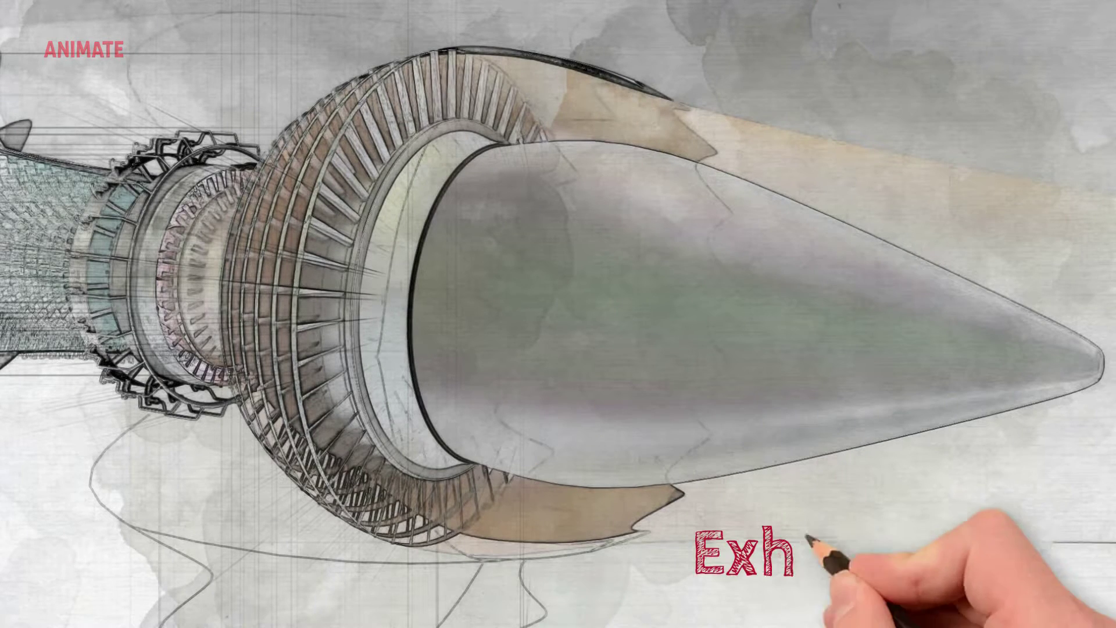
{"action": "type", "text": "Exhaust Cone"}
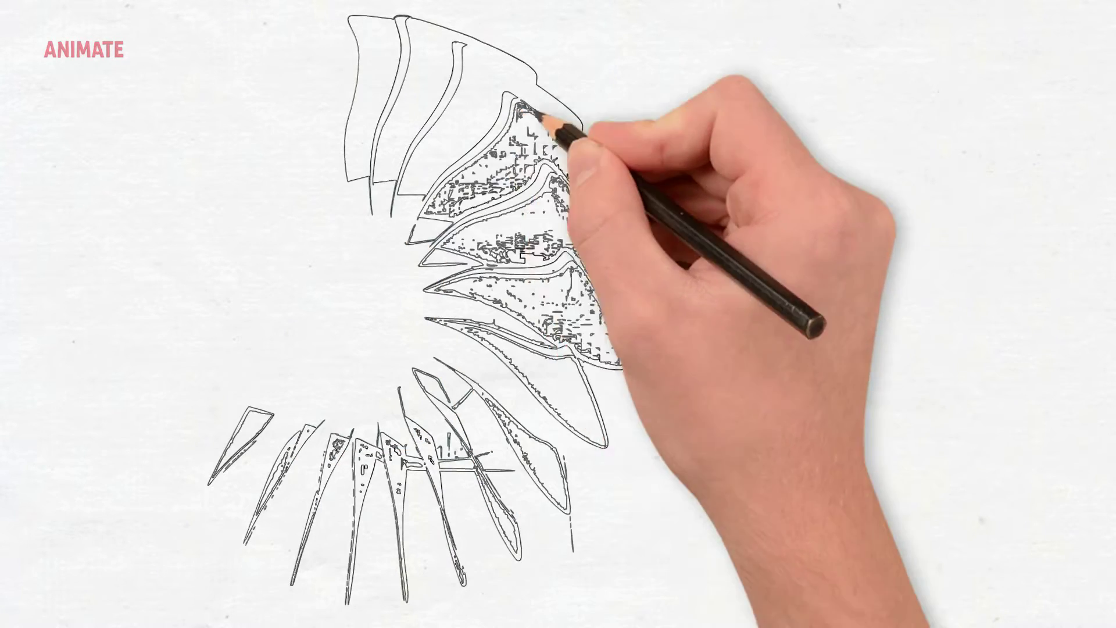
{"action": "mouse_move", "coordinate": [703, 323]}
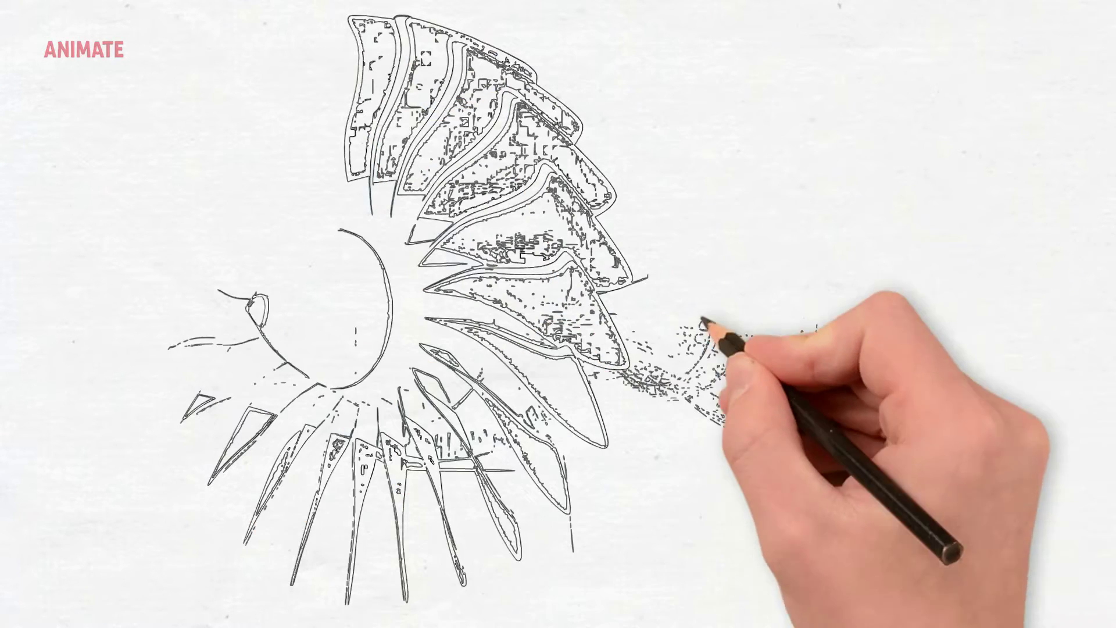